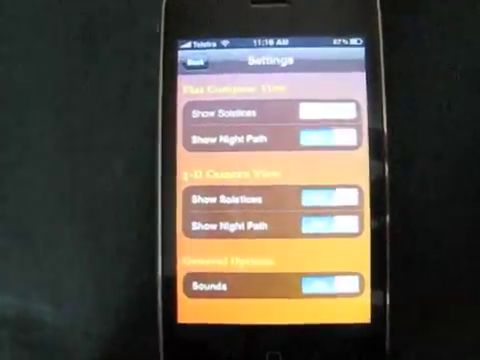
- Close Sun Seeker's Settings to show today's sun path on the flat compass view
left_click(189, 63)
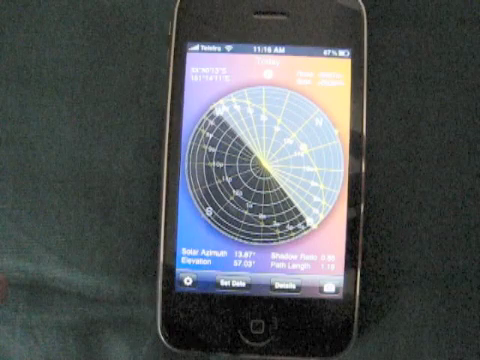